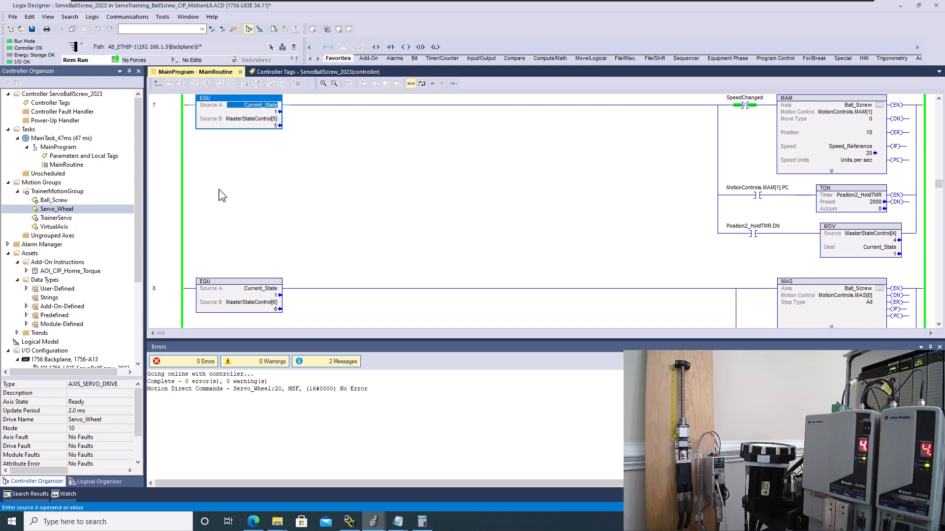
# Take the ServoBallScrew_2023 controller offline from the Rem Run status dropdown.
pyautogui.click(115, 59)
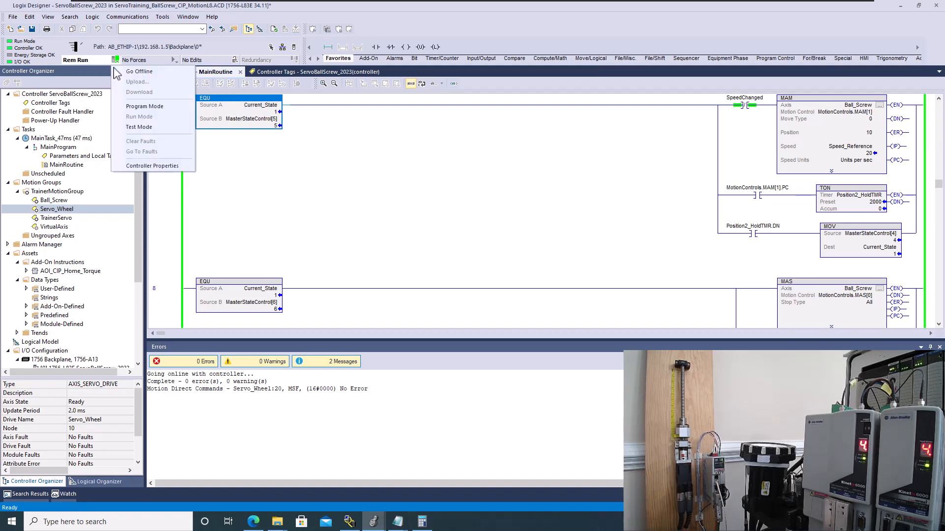
pyautogui.click(139, 71)
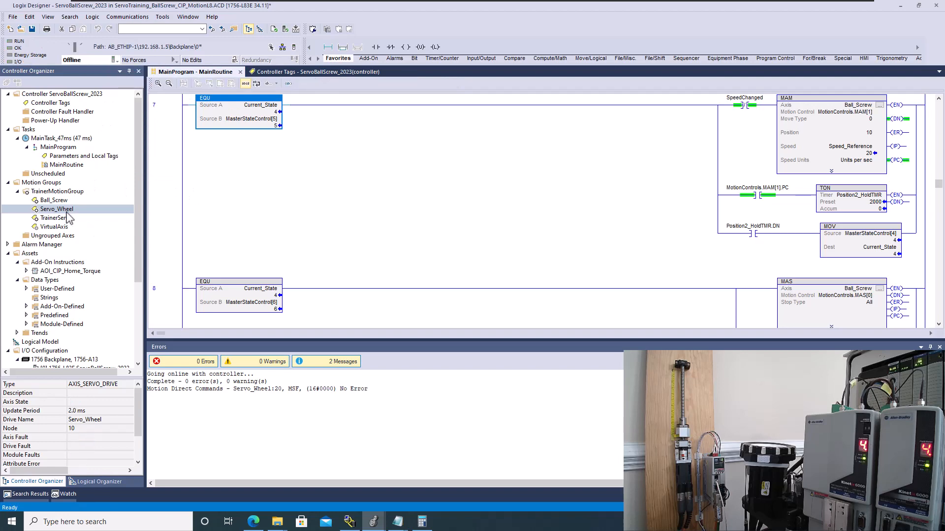
pyautogui.click(57, 209)
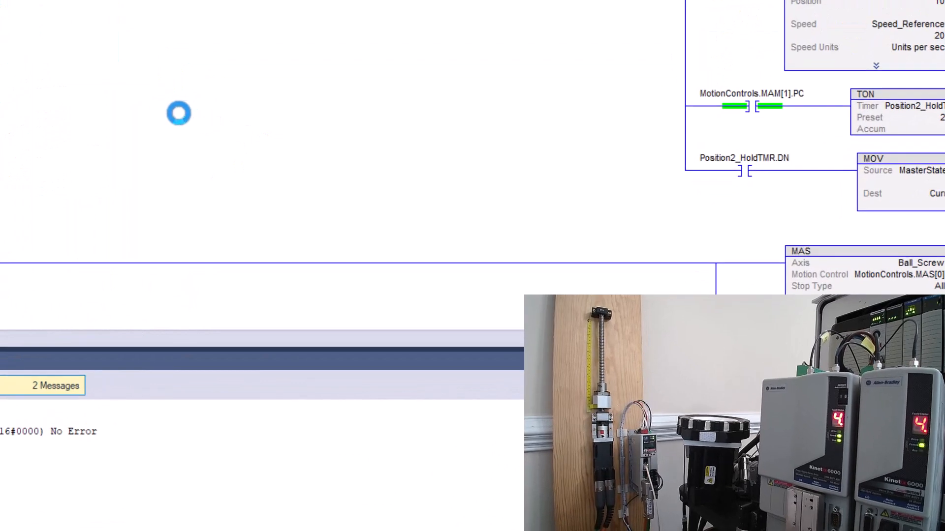
# Launch the position parameter calculator from Servo_Wheel's Drive/Motor settings.
pyautogui.click(179, 113)
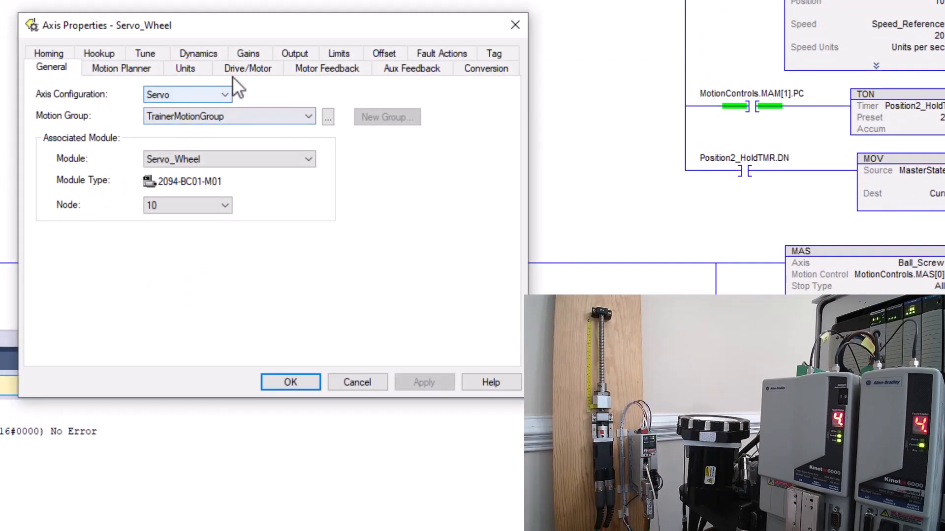
pyautogui.click(247, 67)
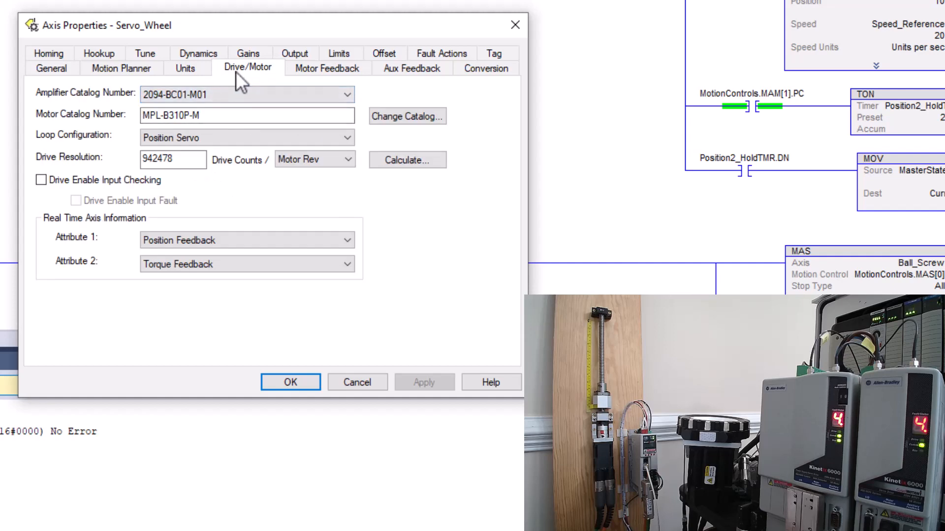
pyautogui.click(407, 160)
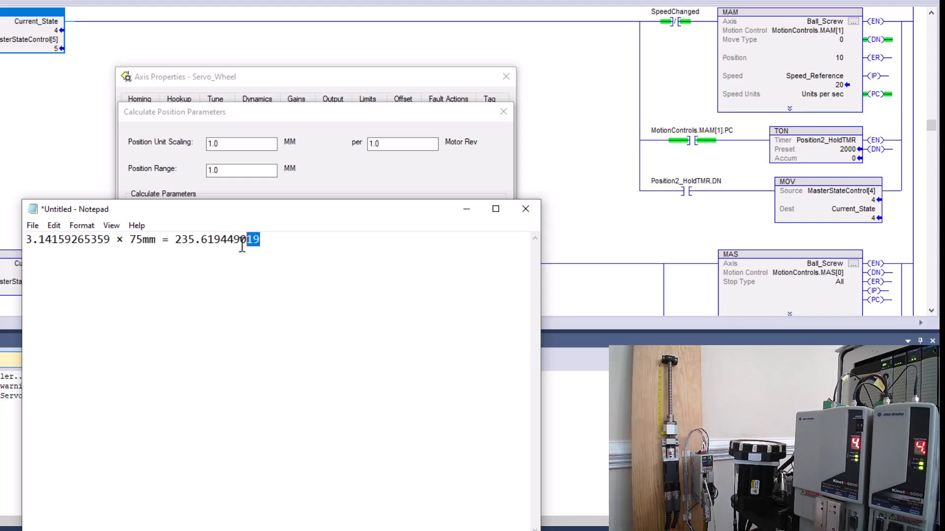
# Select and copy the 235.619449019 circumference result in Notepad.
pyautogui.moveTo(254, 240); pyautogui.dragTo(179, 239)
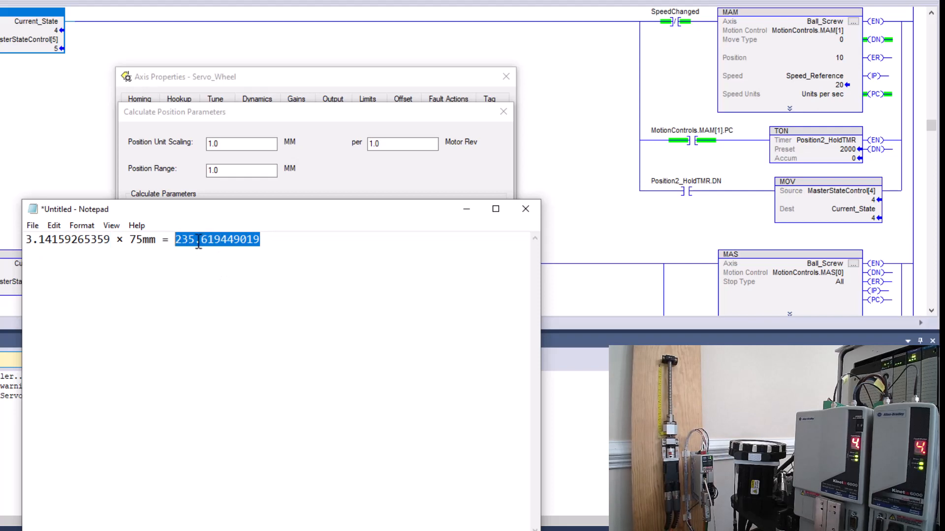
pyautogui.moveTo(202, 256)
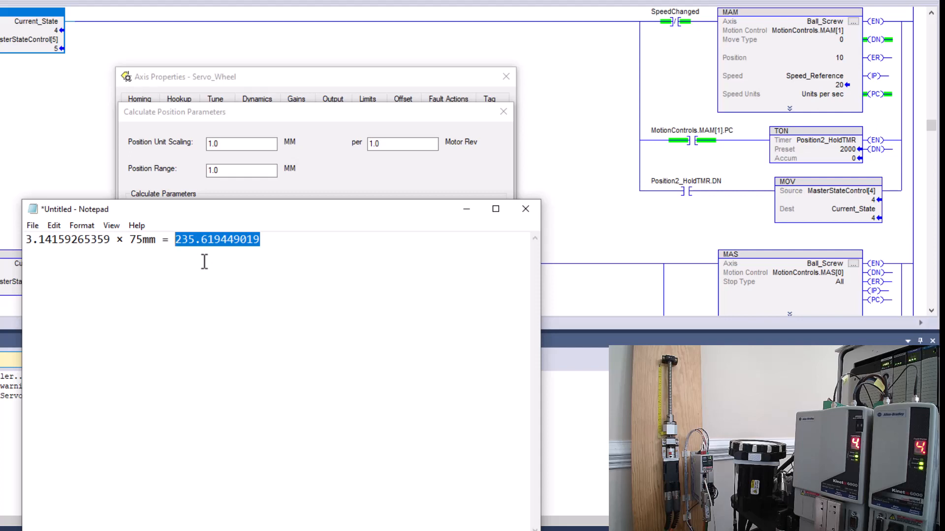
pyautogui.rightClick(217, 240)
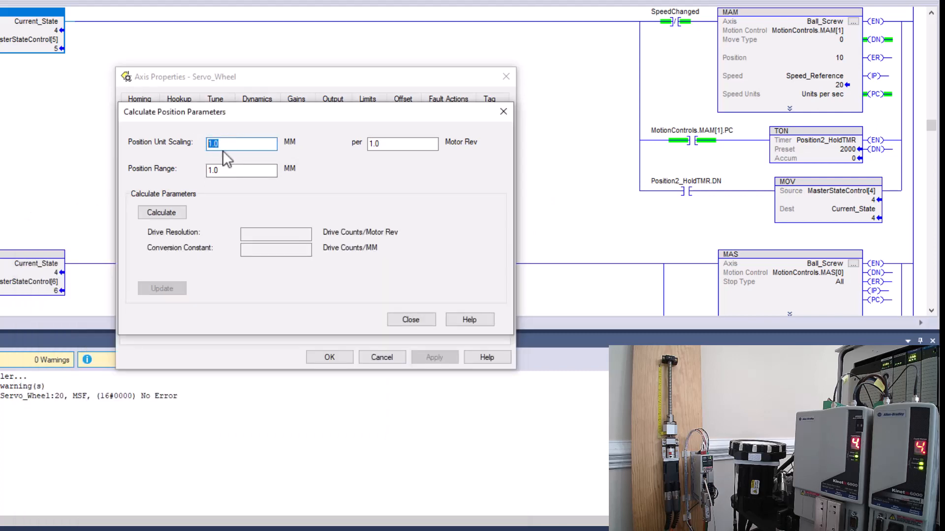
# Paste 235.619449019 as position unit scaling and calculate 942478 counts per rev.
pyautogui.rightClick(241, 143)
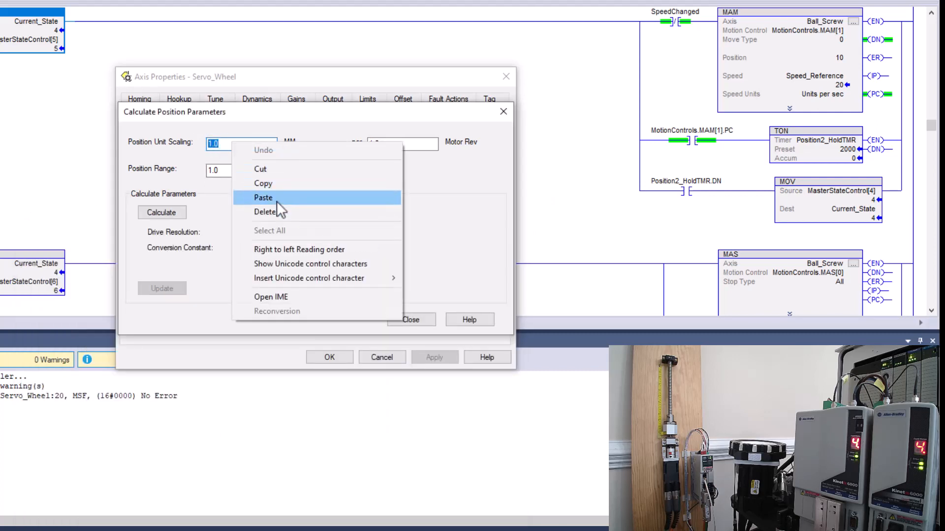
pyautogui.click(262, 198)
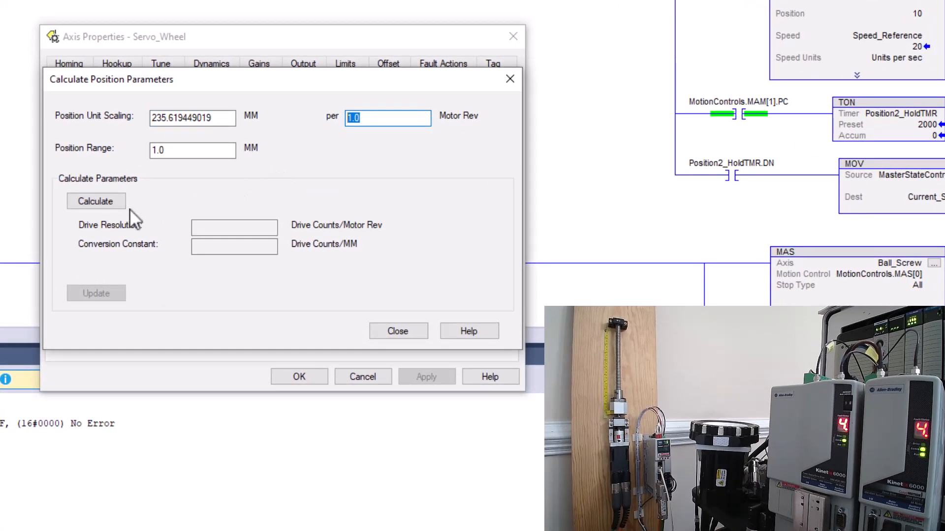
pyautogui.click(96, 201)
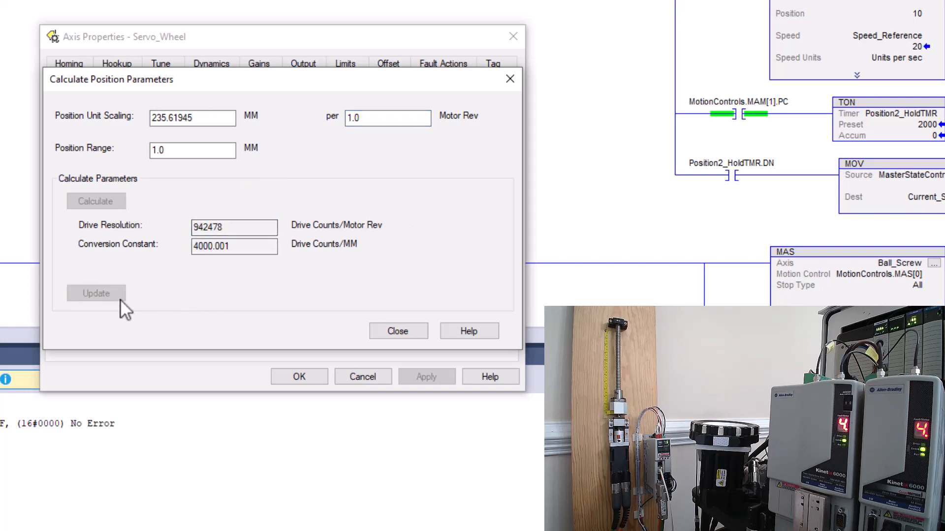
pyautogui.moveTo(377, 337)
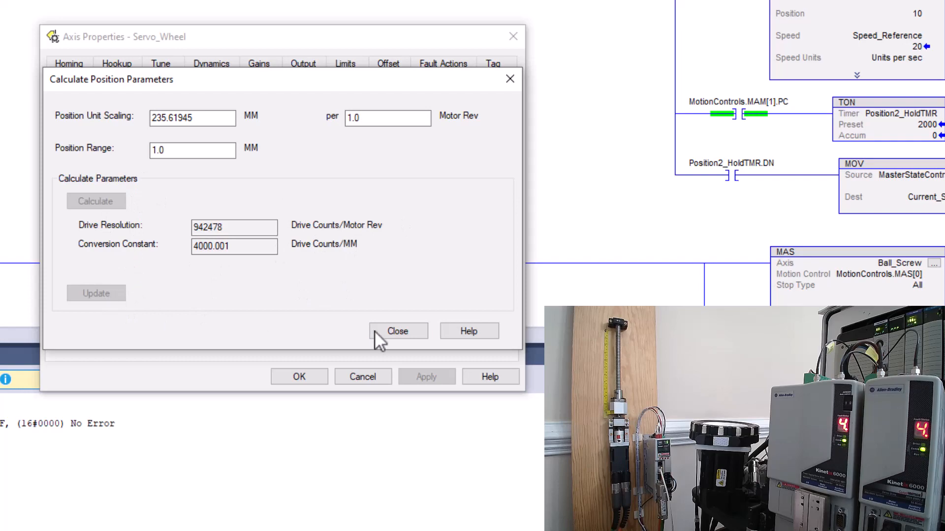
pyautogui.click(397, 330)
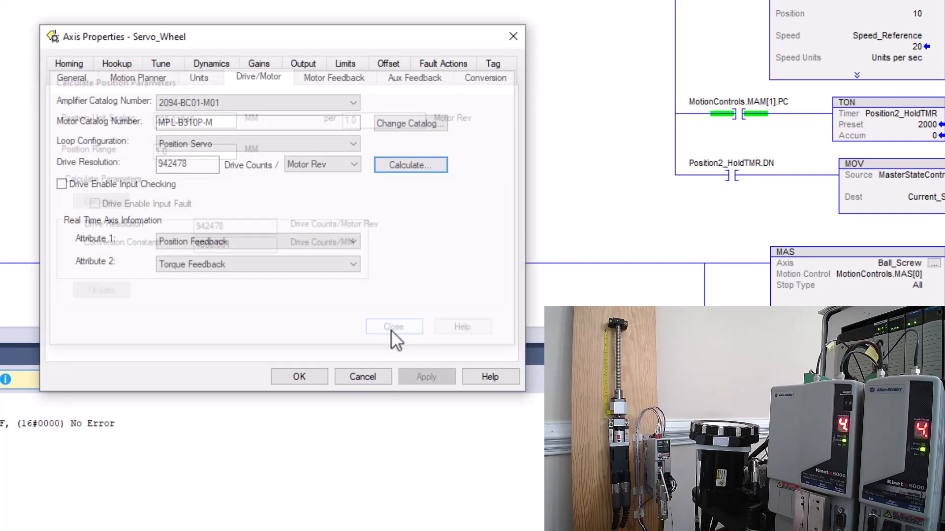
# Accept the Servo_Wheel settings and download ServoBallScrew_2023, confirming past the warnings.
pyautogui.click(394, 326)
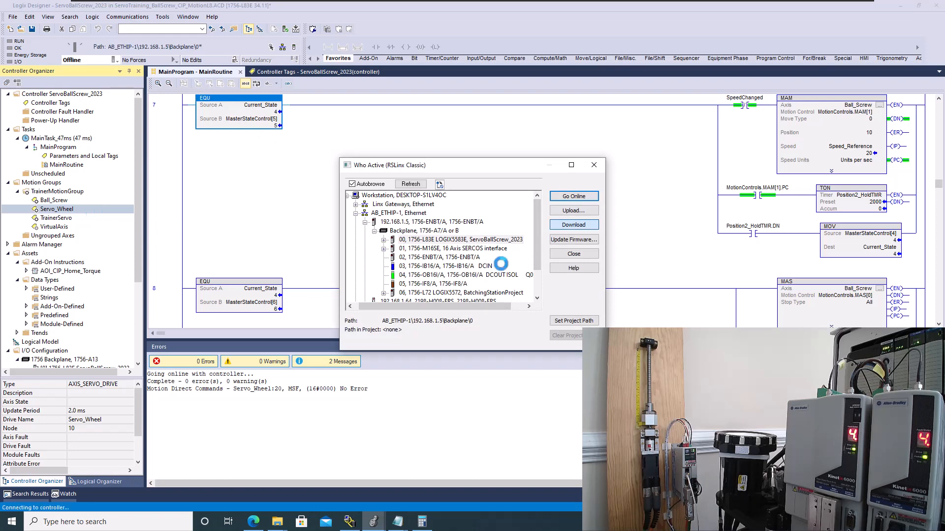
pyautogui.click(572, 224)
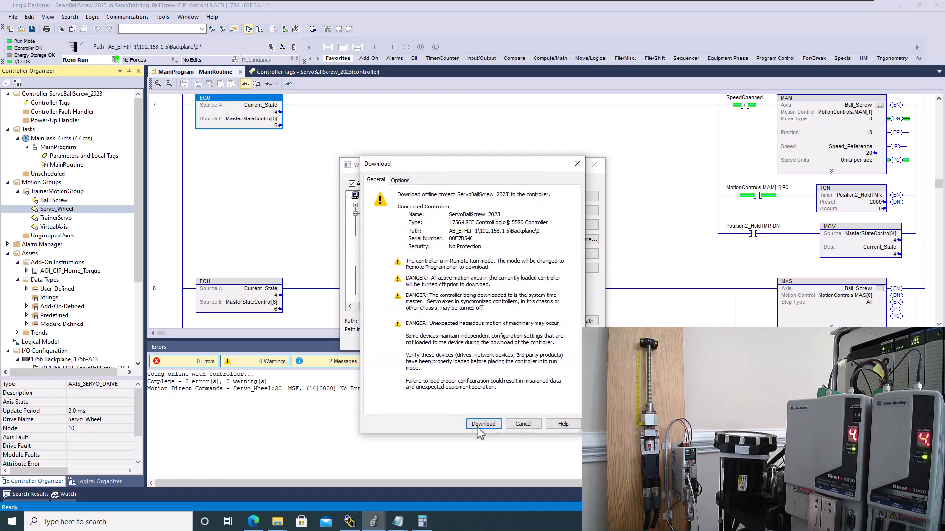
pyautogui.click(483, 424)
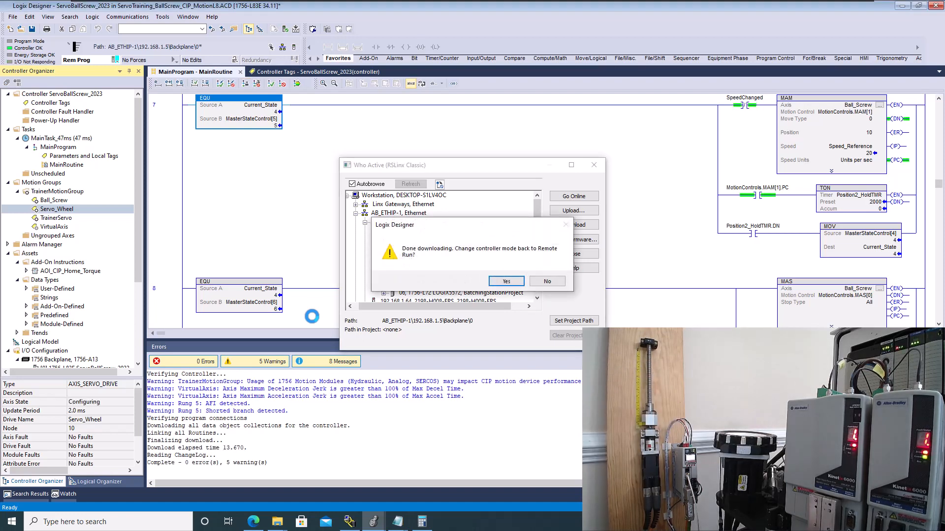
# Answer Yes to switch the controller back to Remote Run.
pyautogui.click(505, 281)
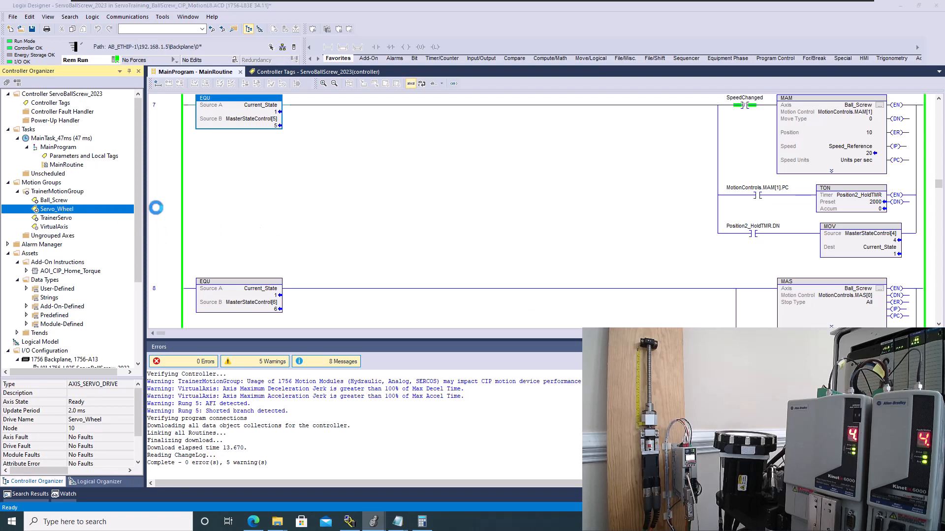
# Execute an MSO motion direct command on Servo_Wheel to enable servo control.
pyautogui.doubleClick(57, 209)
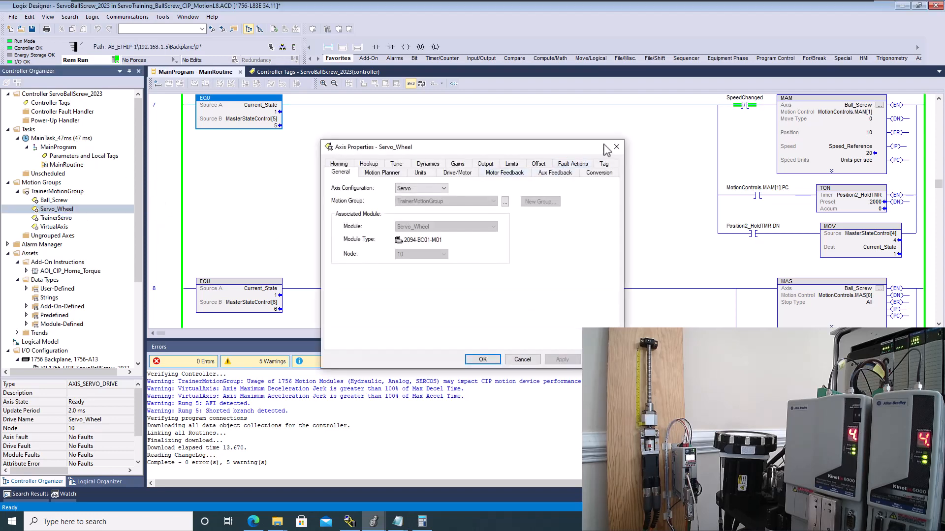
pyautogui.rightClick(57, 209)
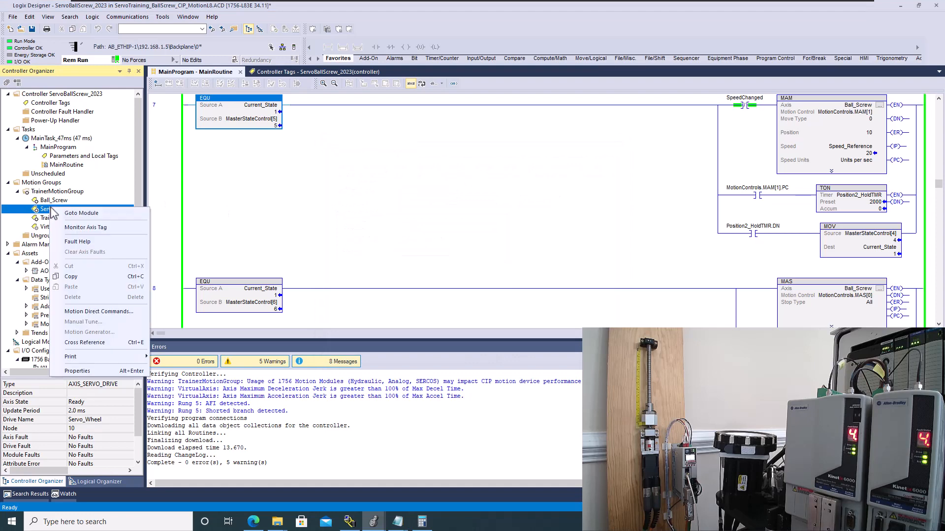
pyautogui.moveTo(99, 311)
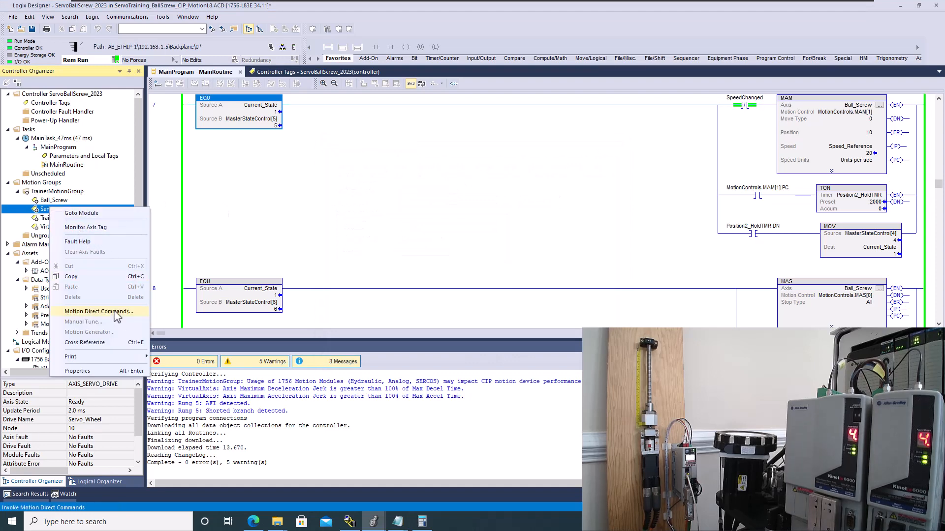
pyautogui.click(100, 311)
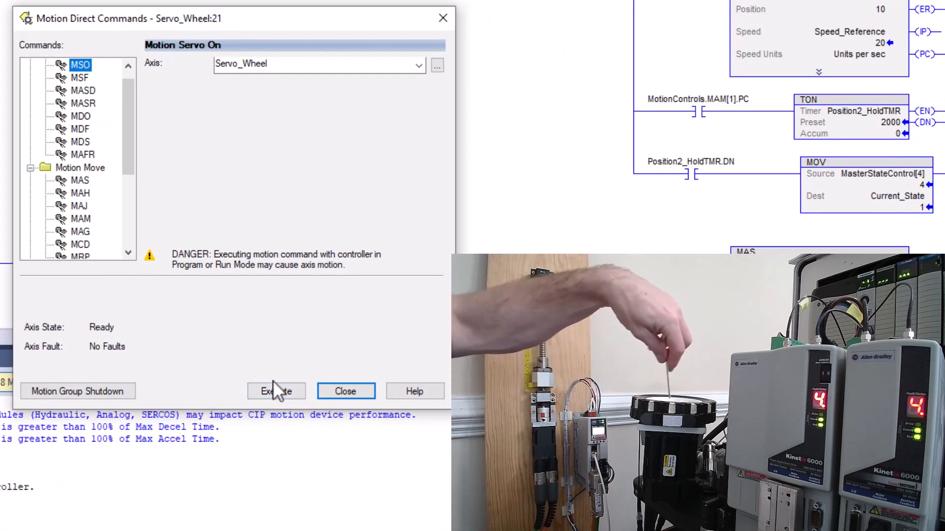
pyautogui.click(276, 392)
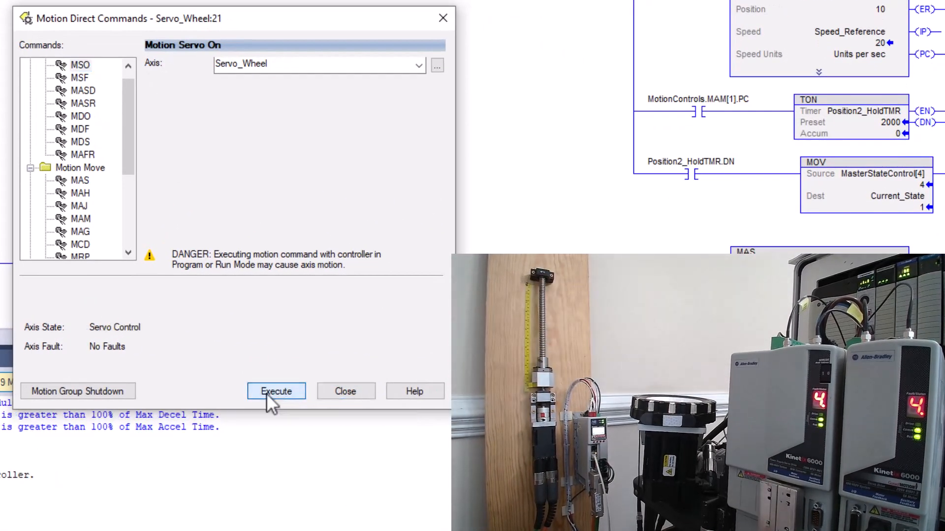
pyautogui.click(275, 391)
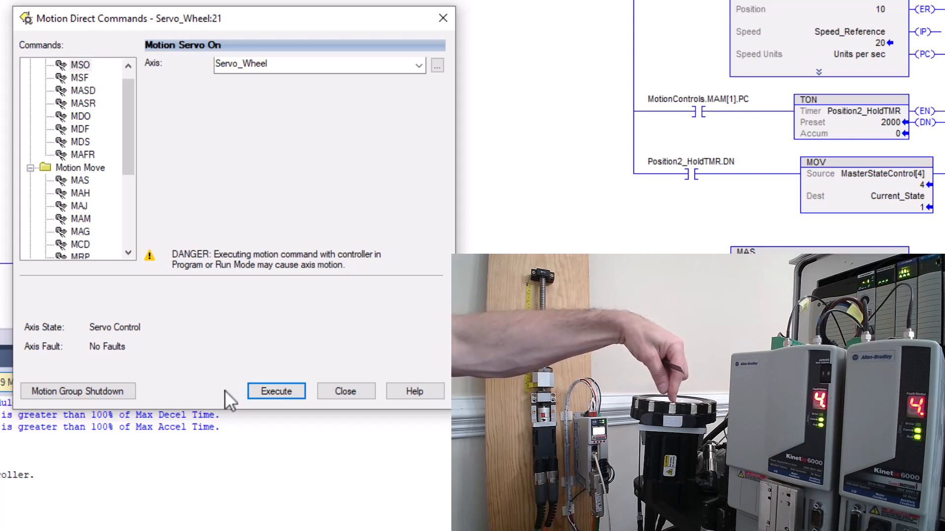
pyautogui.moveTo(144, 301)
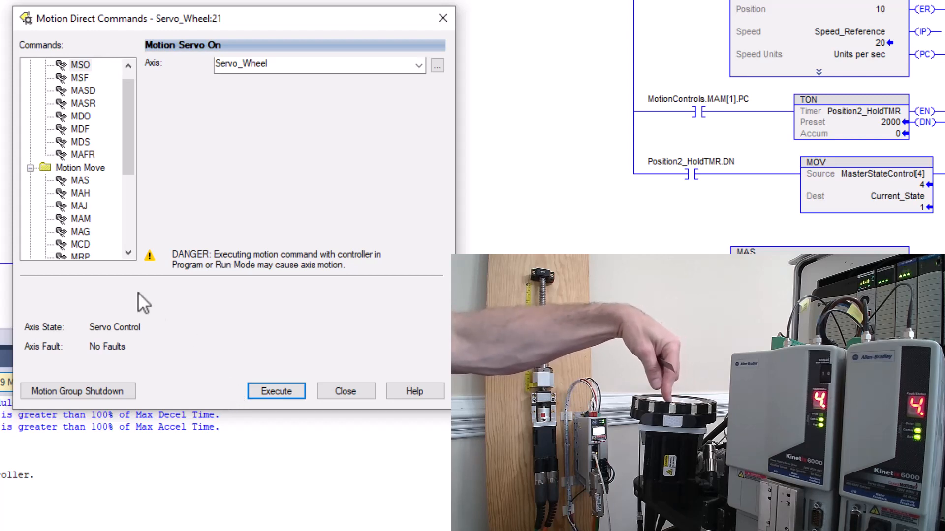
pyautogui.click(80, 218)
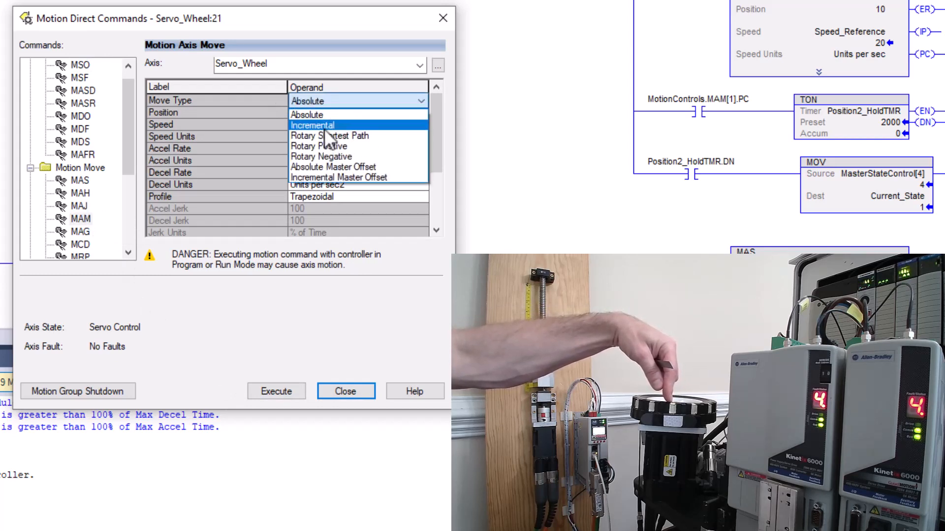
# Set the MAM to Incremental, position 235.619449019 and speed 25.
pyautogui.click(311, 124)
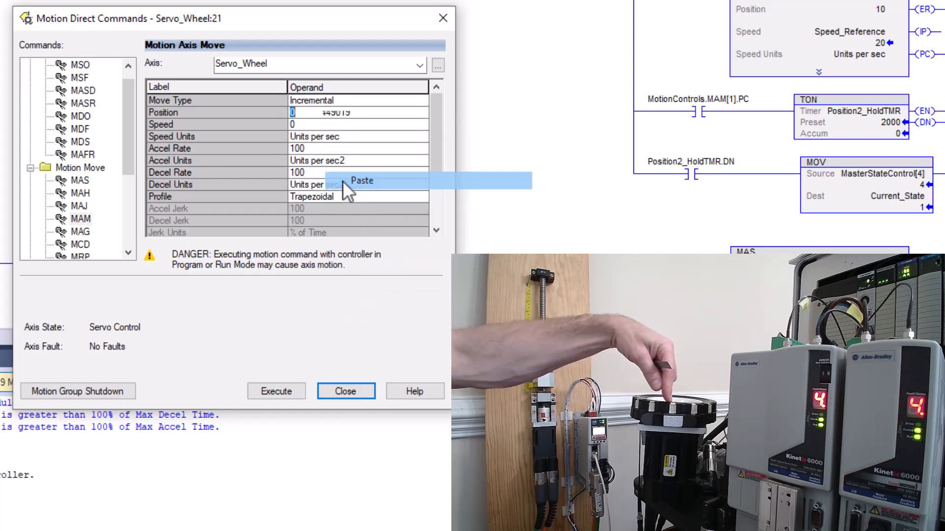
pyautogui.click(362, 181)
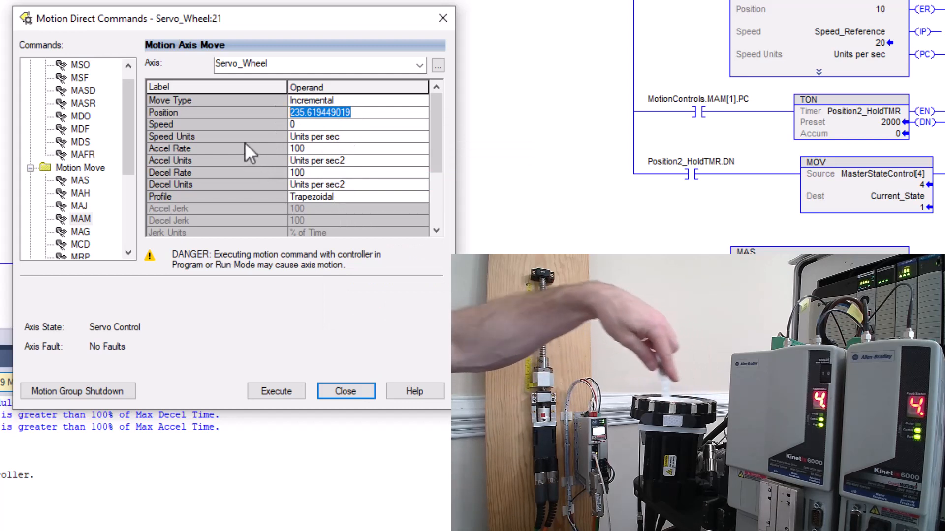
pyautogui.click(338, 113)
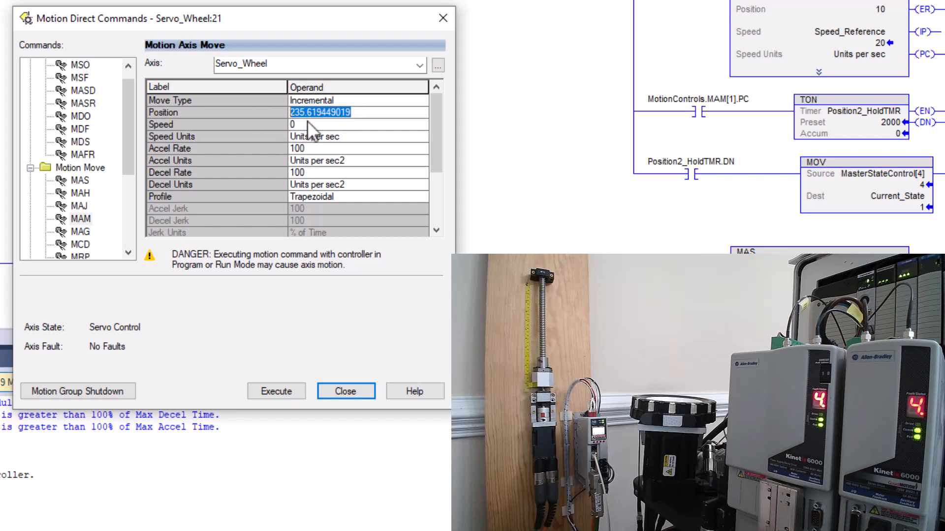
pyautogui.click(358, 124)
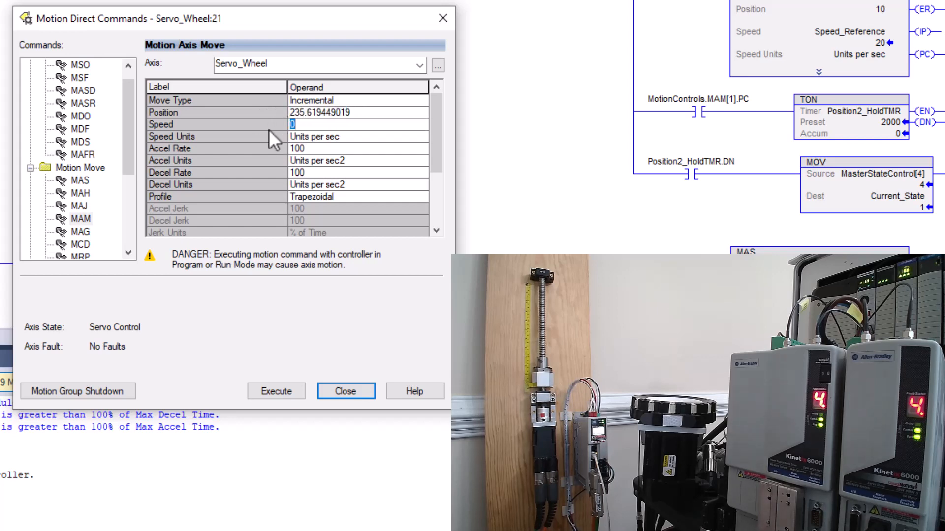
pyautogui.write('25')
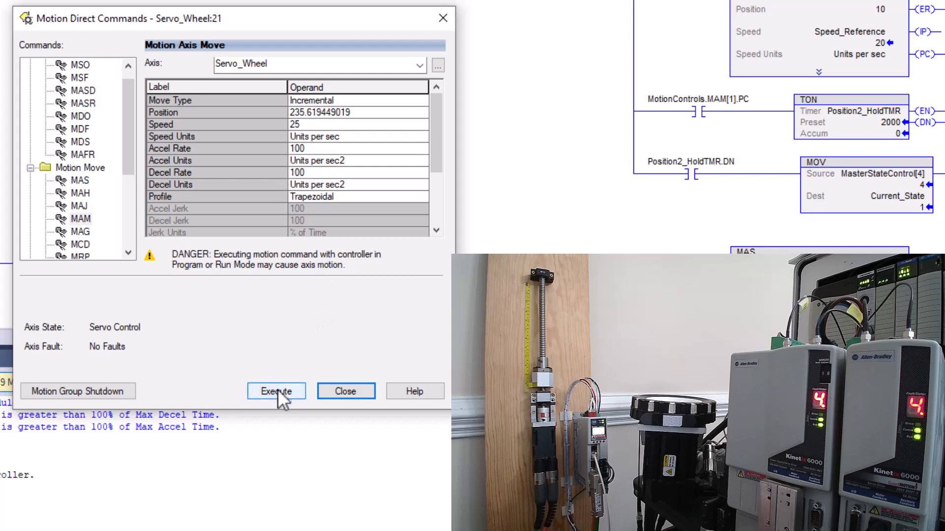
pyautogui.moveTo(276, 386)
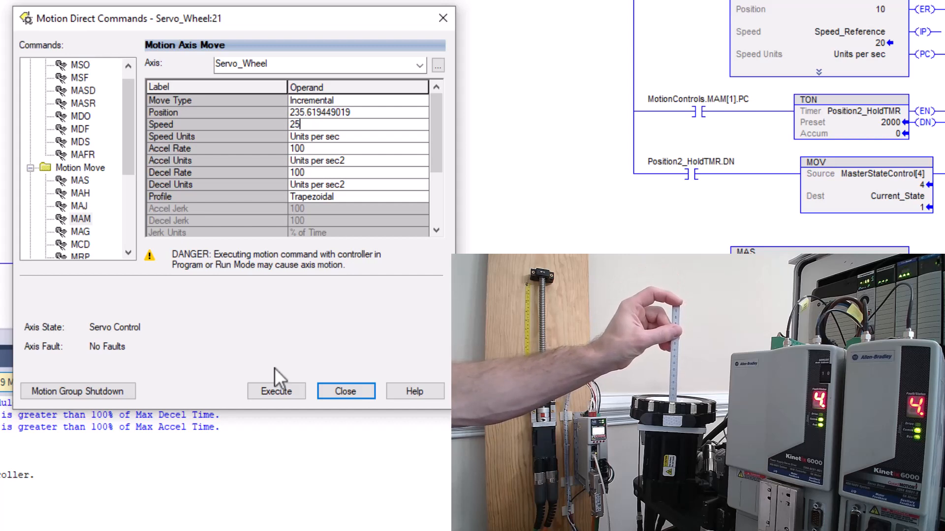
# Execute the 235.61945 incremental MAM at speed 25, then execute it again.
pyautogui.click(275, 391)
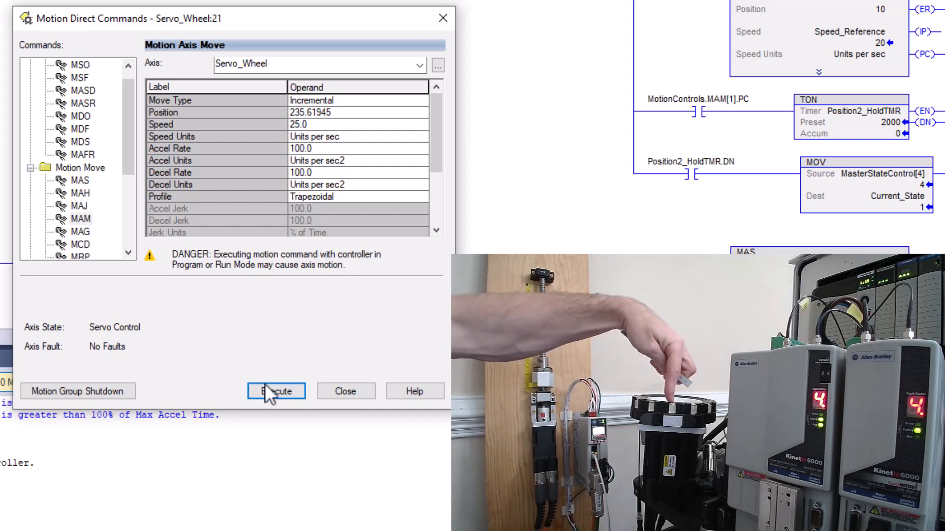
pyautogui.click(275, 392)
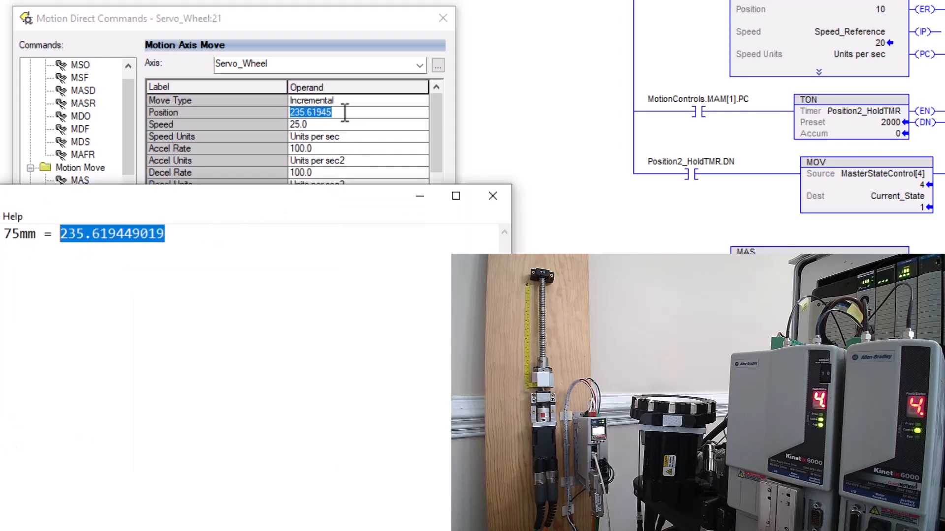
pyautogui.rightClick(311, 112)
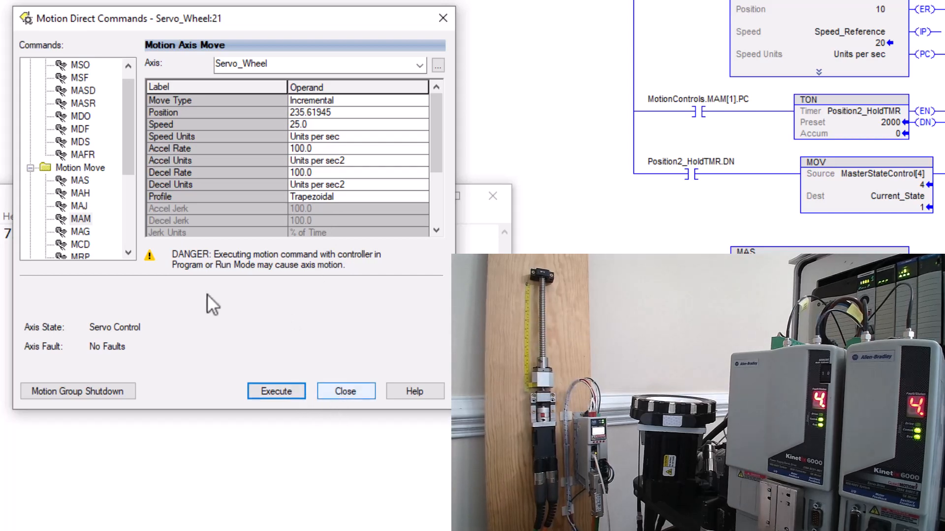
pyautogui.moveTo(80, 91)
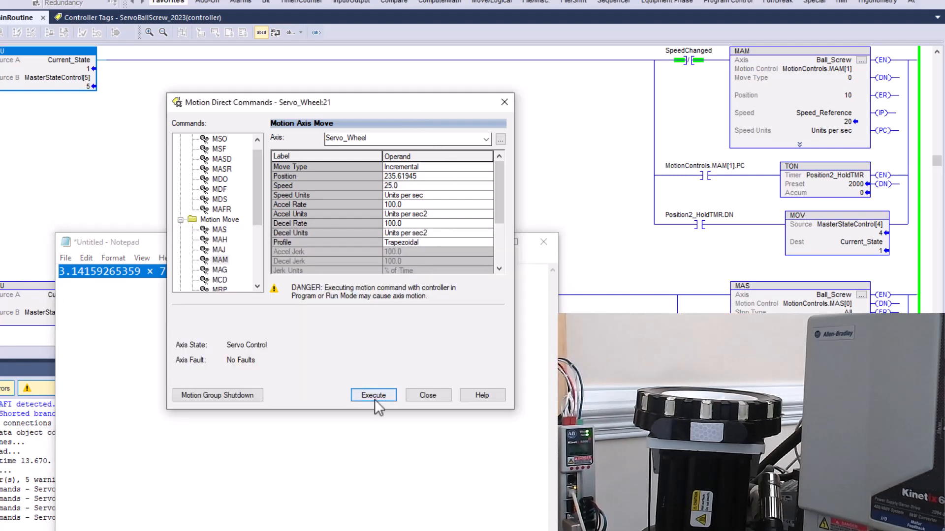
# Execute the 235.61945 incremental MAM on Servo_Wheel twice more.
pyautogui.click(373, 394)
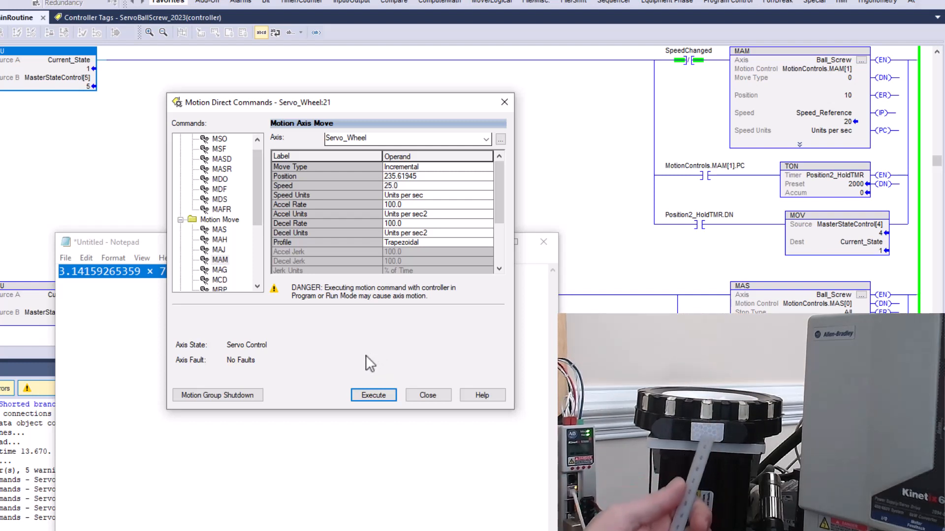
pyautogui.moveTo(407, 392)
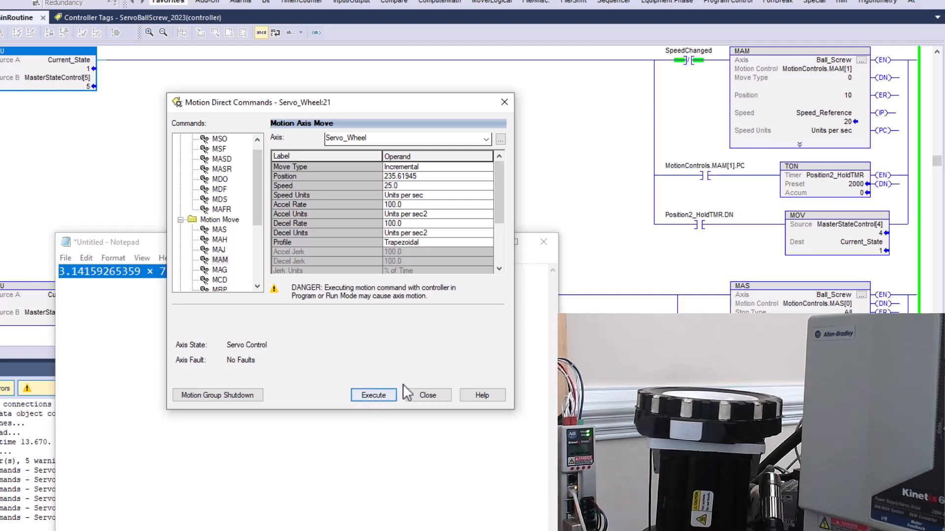
pyautogui.click(373, 395)
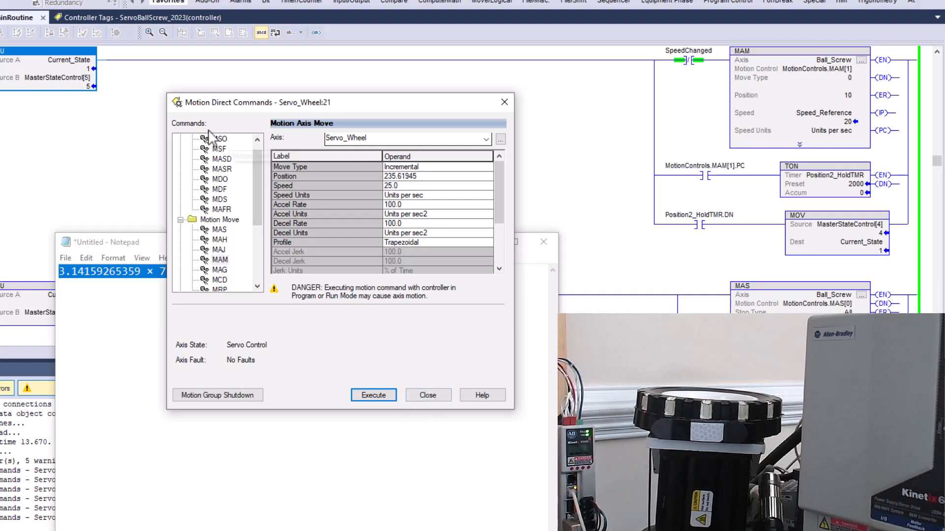
# Run the MSF servo-off command on Servo_Wheel to release it from servo control.
pyautogui.click(221, 138)
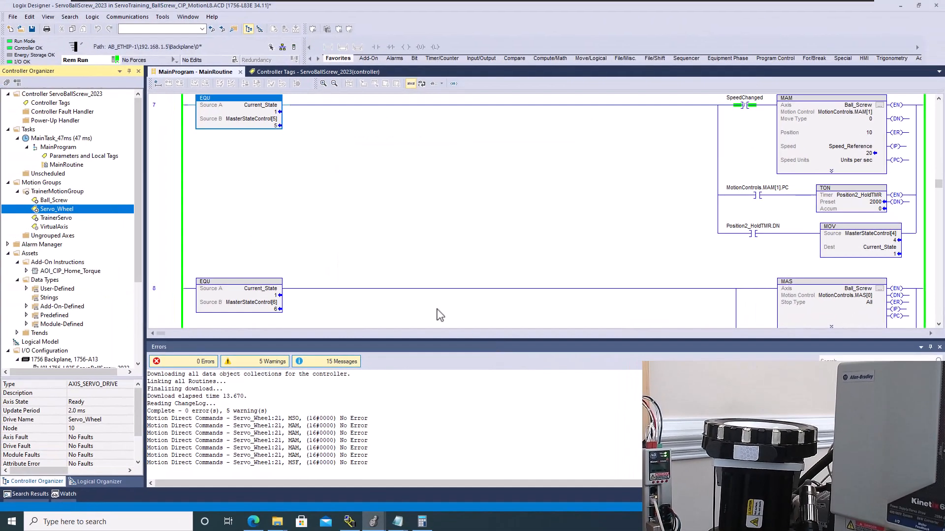
pyautogui.click(260, 104)
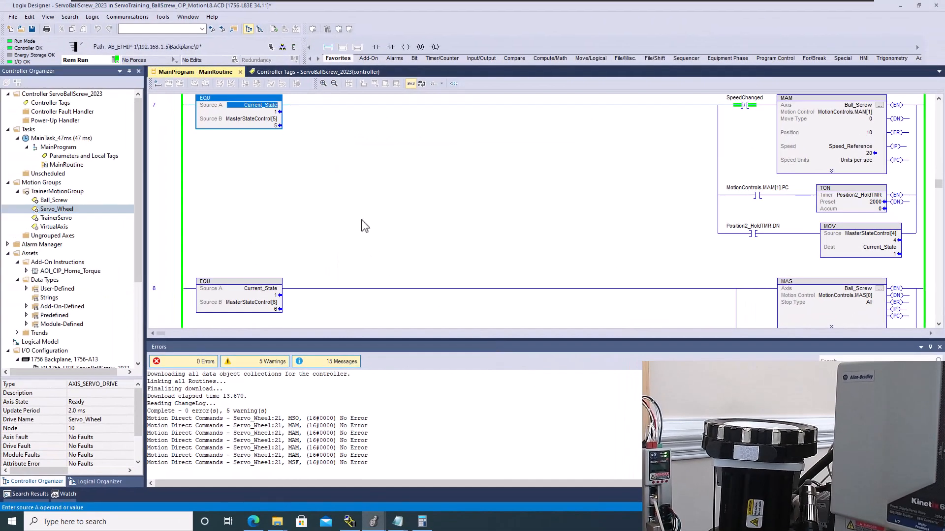